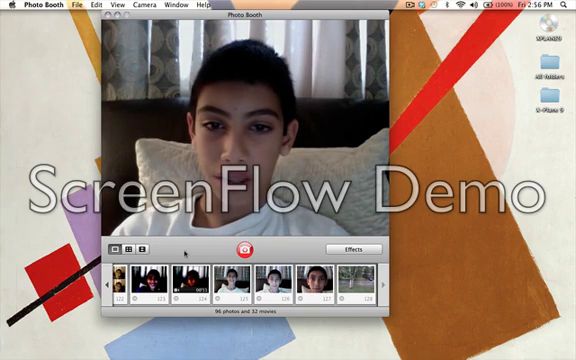
Take a webcam snapshot with the red camera button.
click(359, 248)
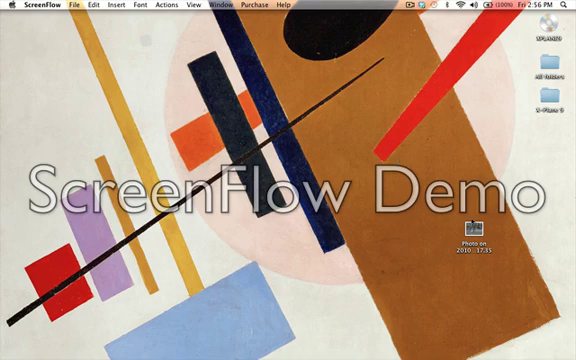
Launch Terminal to get a bash prompt window.
click(480, 230)
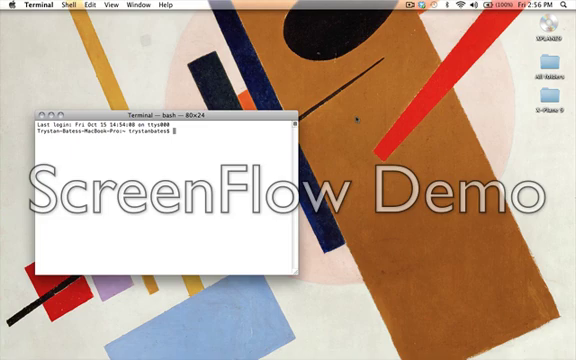
Enter the 'say hi youtube' command so the computer speaks the phrase.
text(5)
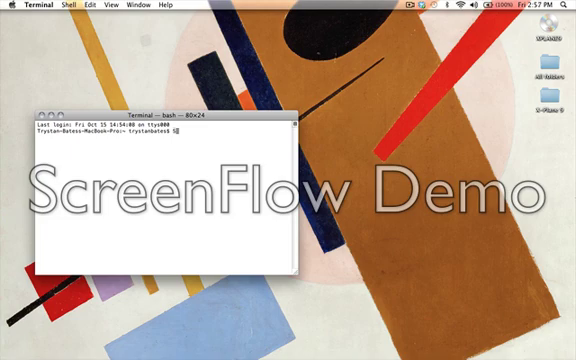
text(Say hi youtube)
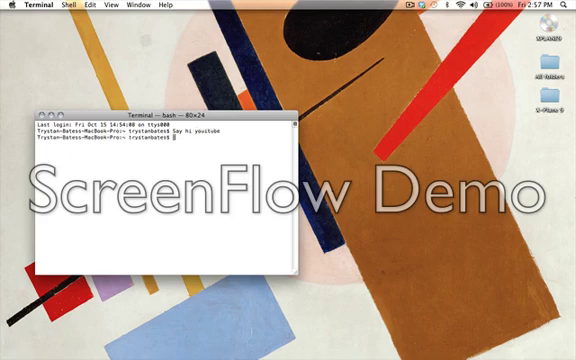
text(Say)
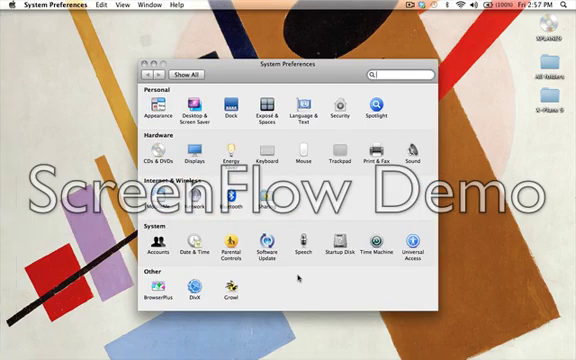
Open Speech's Text to Speech settings and sample voices from the System Voice list.
click(301, 254)
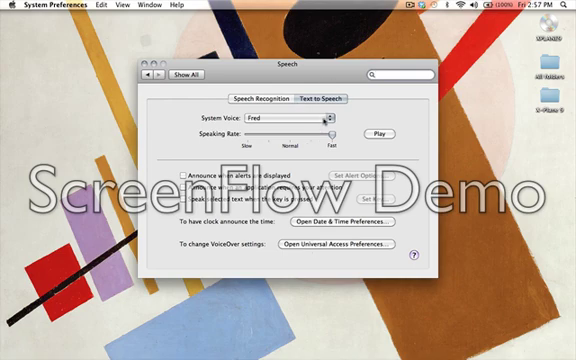
click(300, 122)
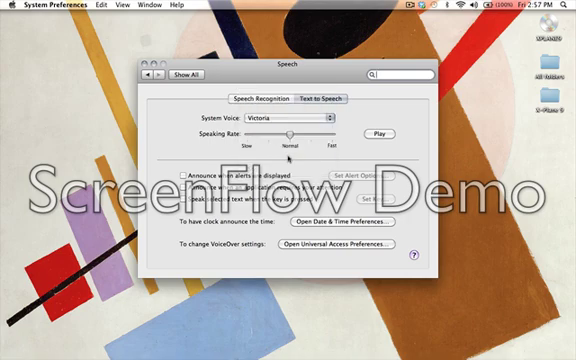
click(380, 133)
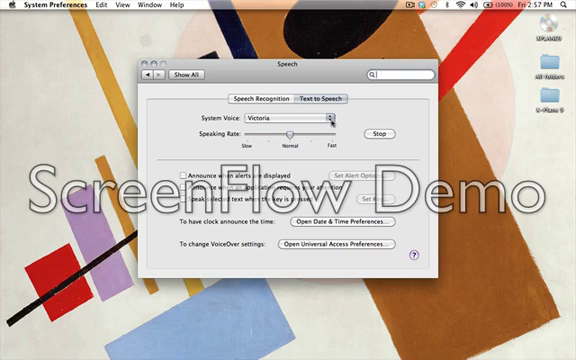
click(308, 117)
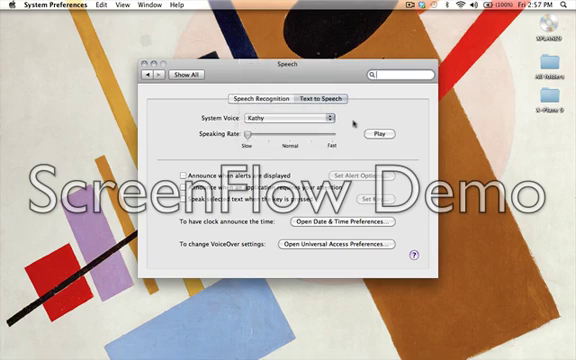
click(377, 131)
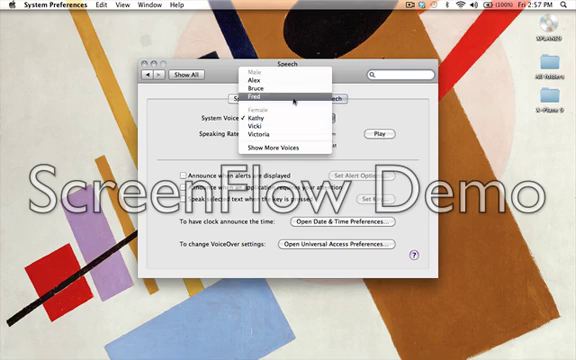
Choose Fred at Normal speaking rate and preview the voice sample.
click(255, 97)
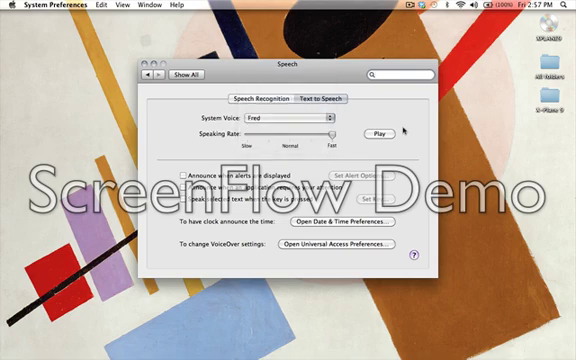
click(377, 134)
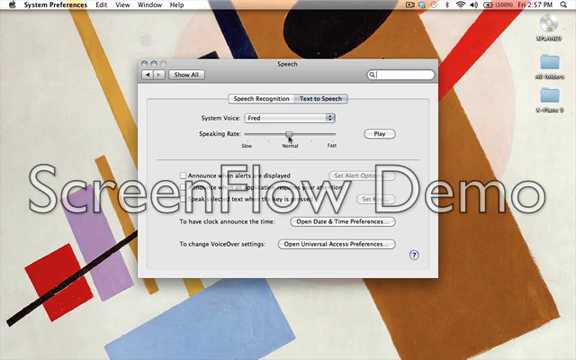
click(375, 133)
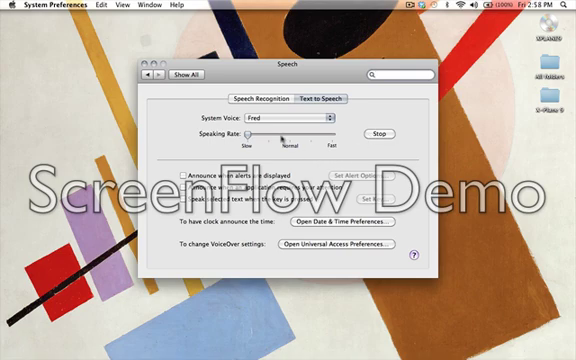
click(376, 133)
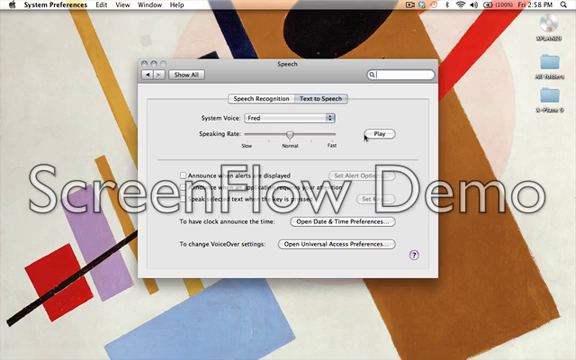
click(383, 133)
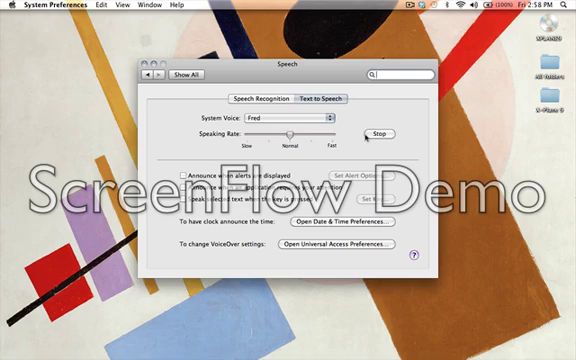
click(378, 132)
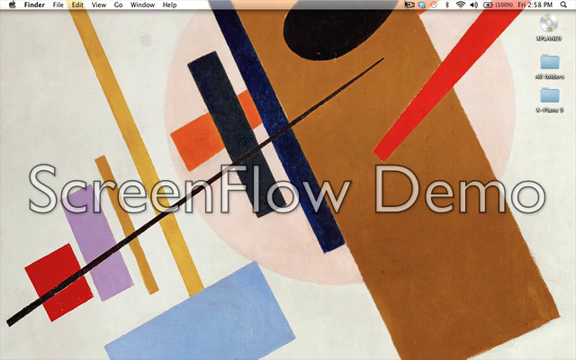
Open the ScreenFlow menu bar icon showing the Stop Record option.
click(413, 9)
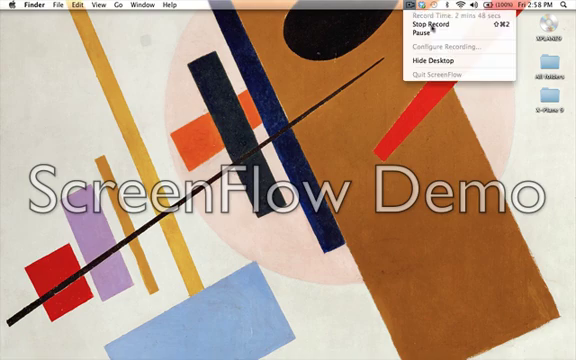